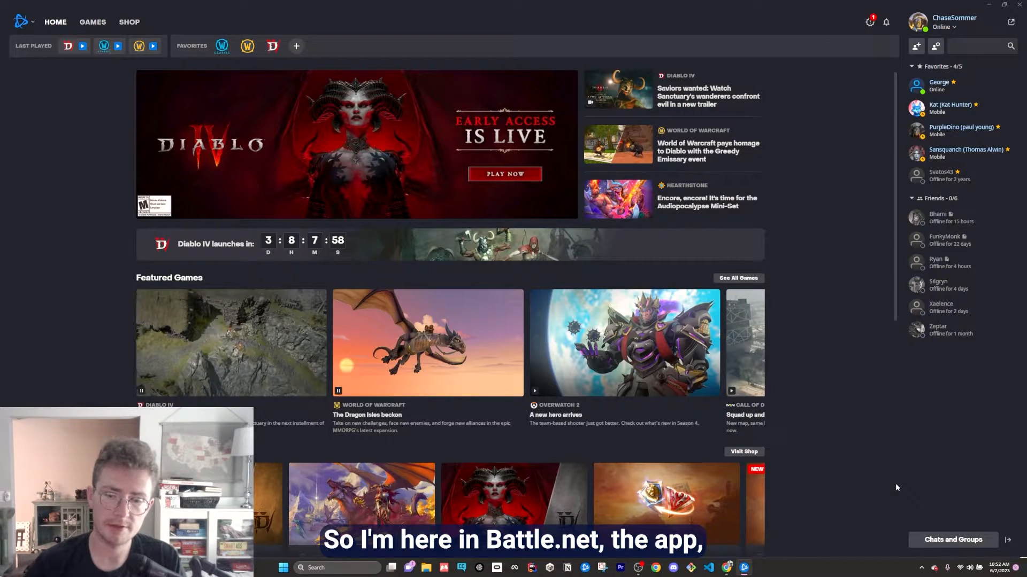
# Open Account Settings from the account name menu at the top right
pyautogui.click(954, 21)
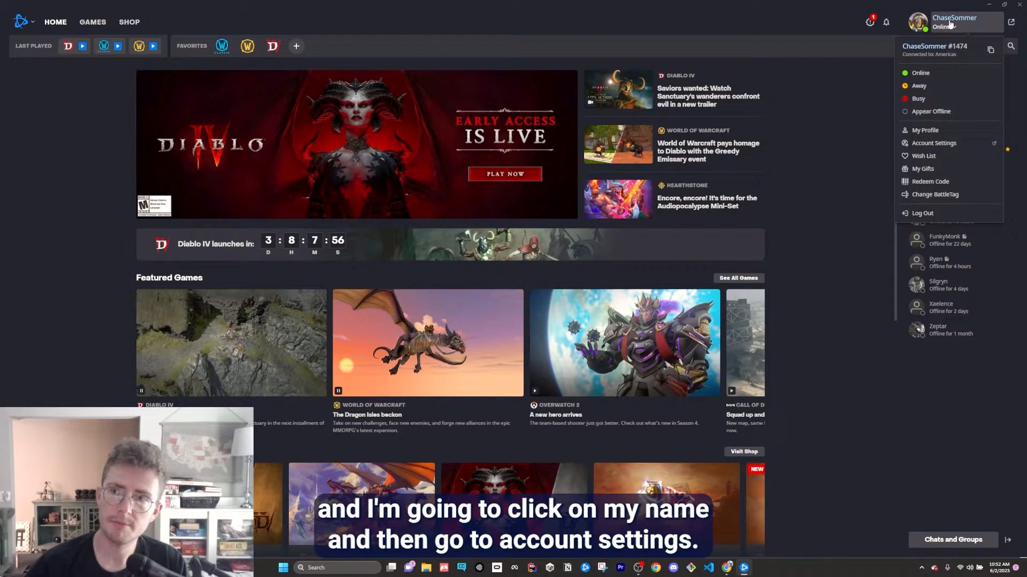
pyautogui.click(933, 142)
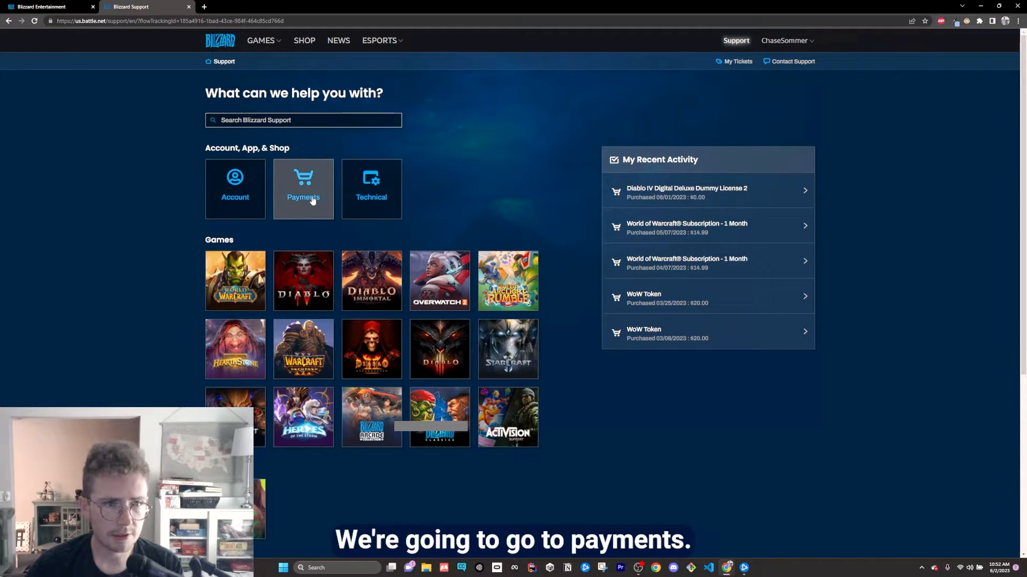
# Choose Payments as the help topic and contact support about a refund
pyautogui.click(304, 189)
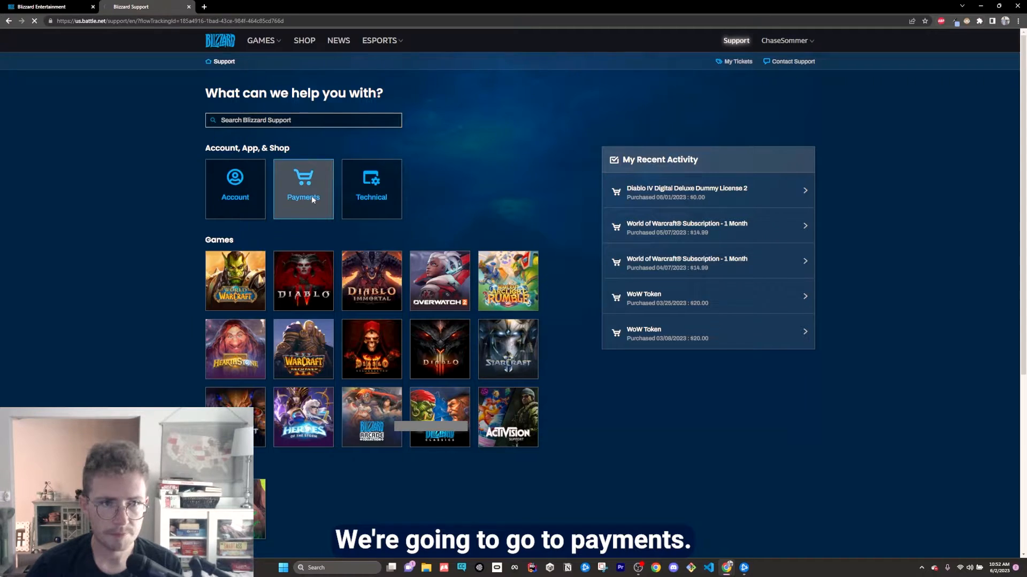
pyautogui.click(303, 187)
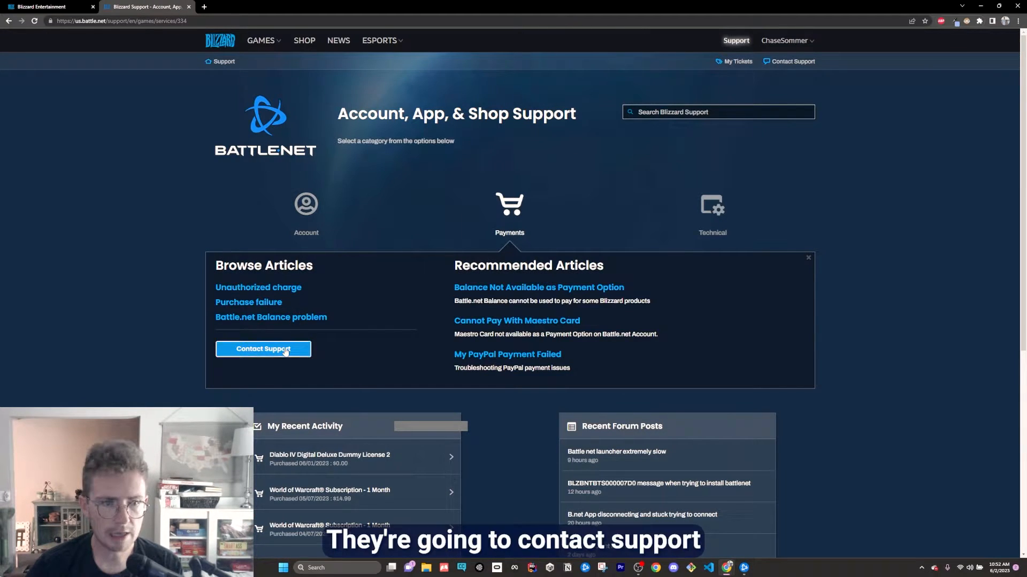
pyautogui.click(263, 349)
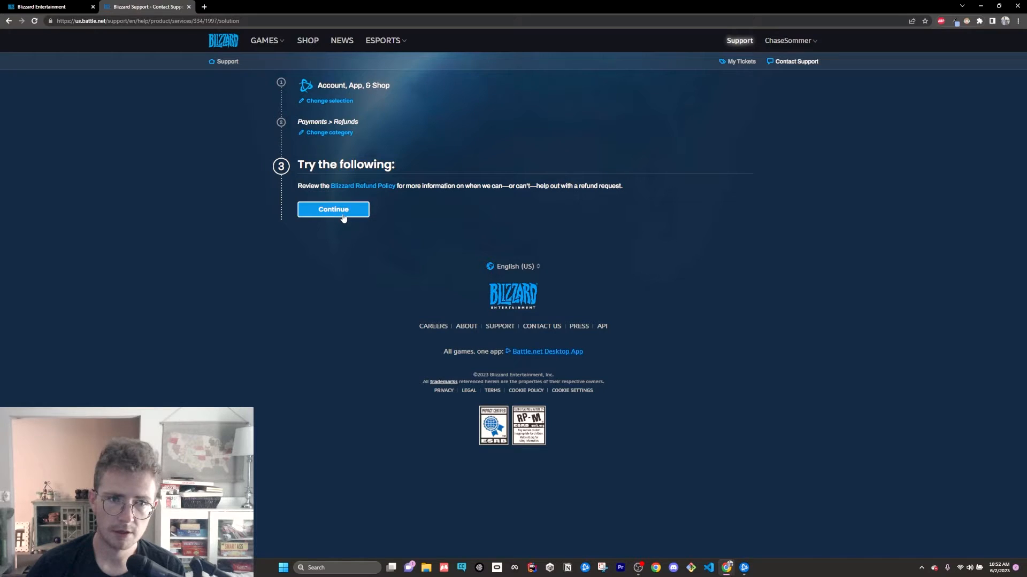
# Continue past the refund policy note to the Diablo IV refund page
pyautogui.click(332, 209)
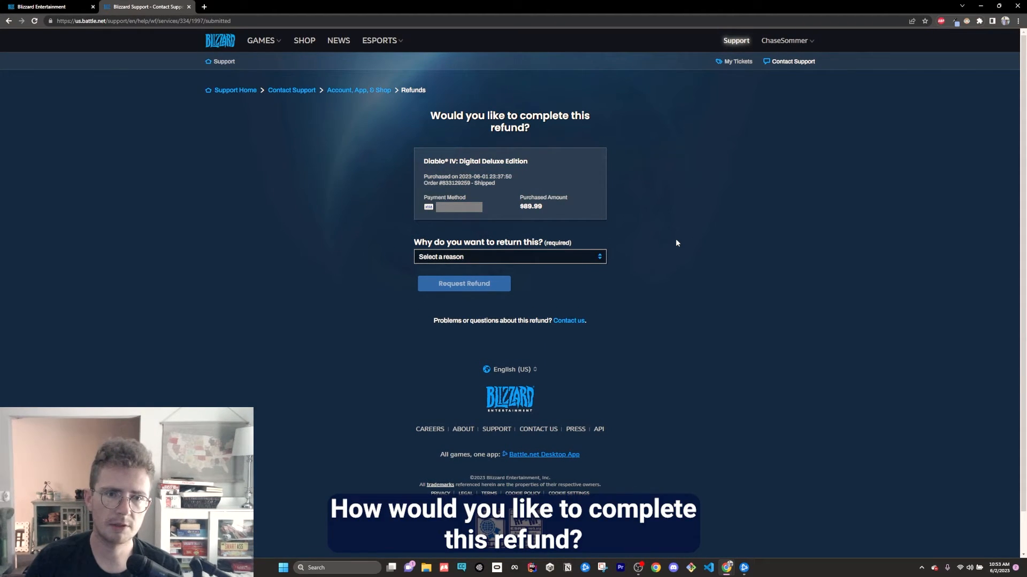
# Select 'Regret - No longer want product' as the reason and request the refund
pyautogui.click(508, 256)
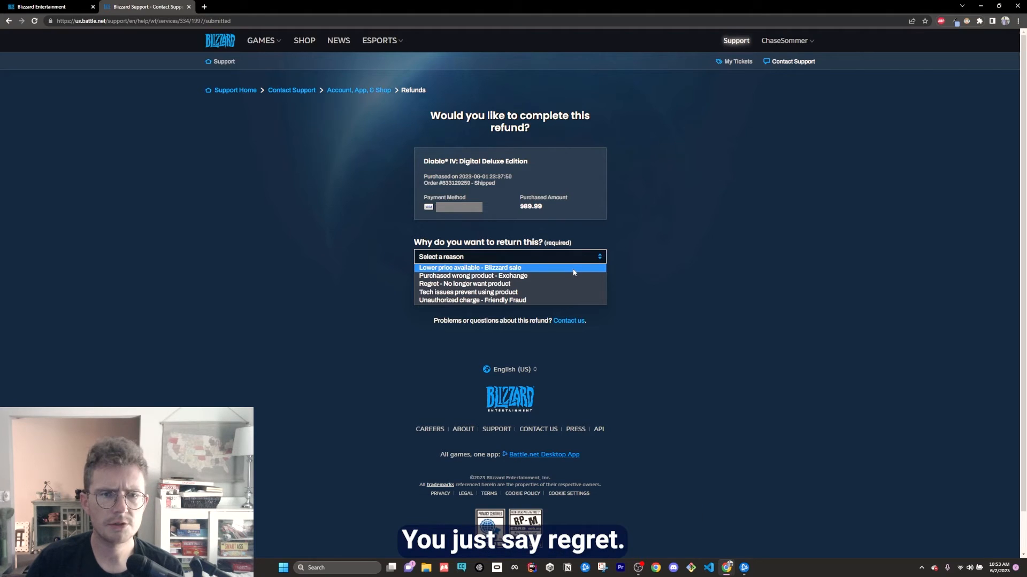
pyautogui.click(462, 283)
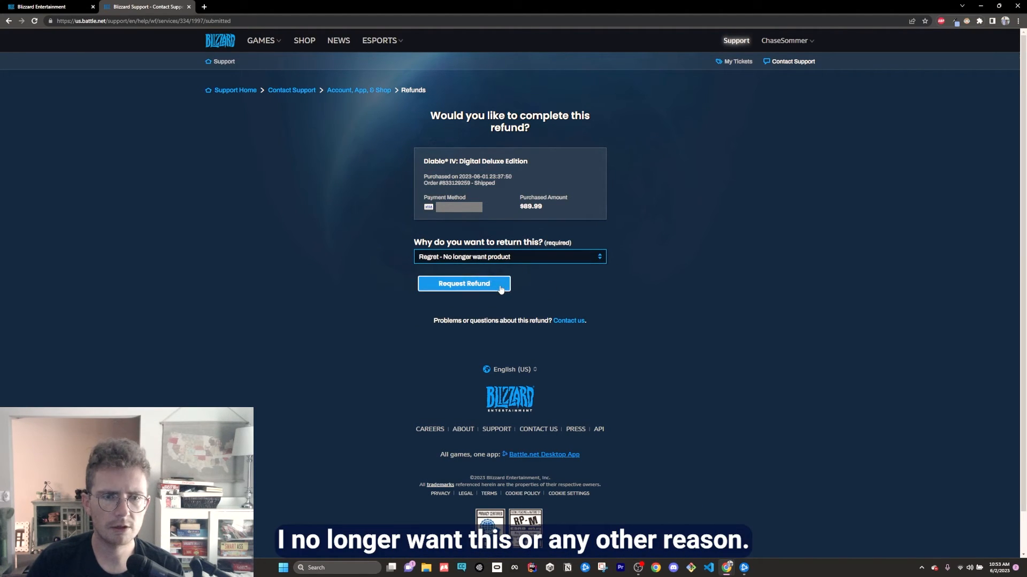
pyautogui.click(463, 283)
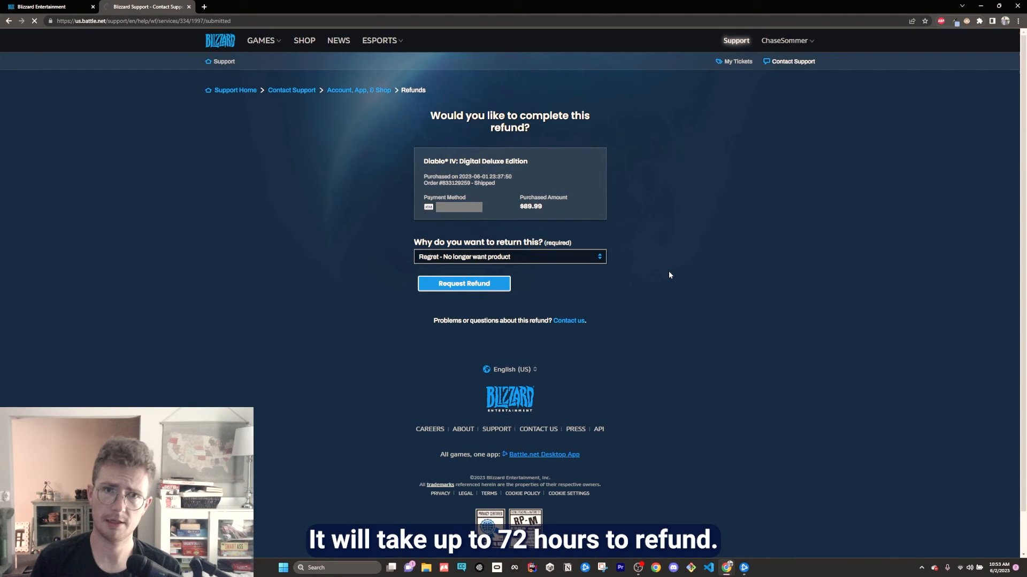
pyautogui.click(463, 283)
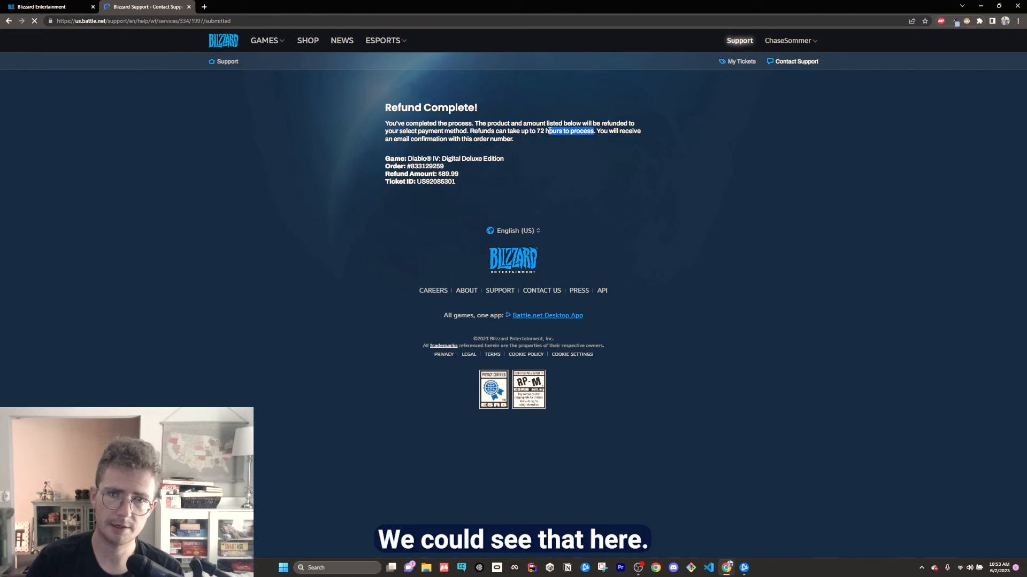